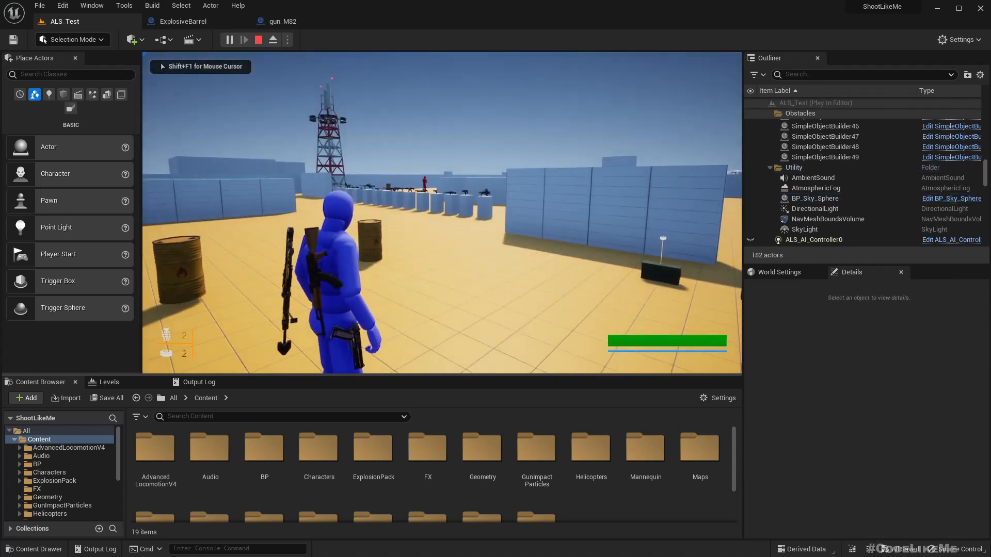
# - Stop the play session and dismiss the About Unreal Editor dialog showing version 5.1
pyautogui.click(237, 5)
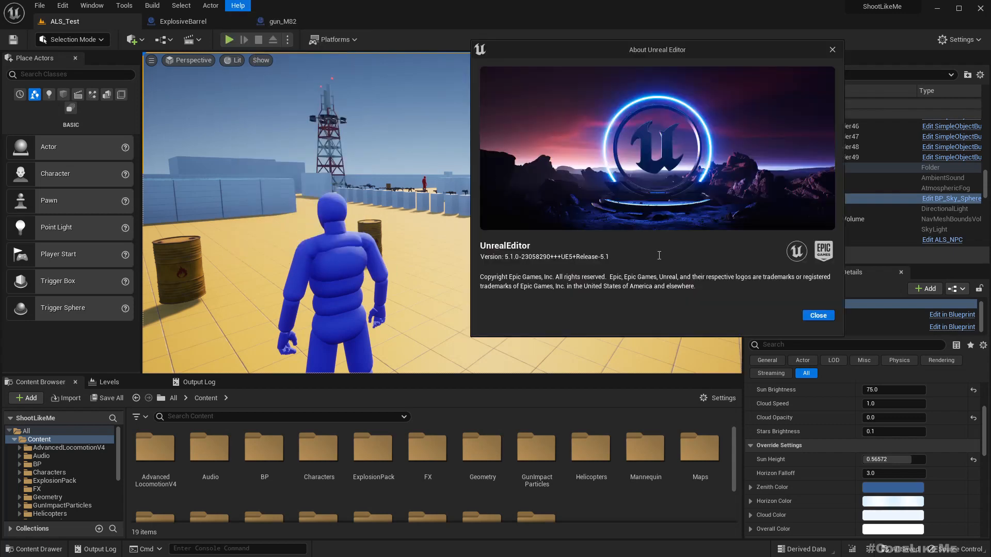
pyautogui.click(818, 316)
pyautogui.write('set simu')
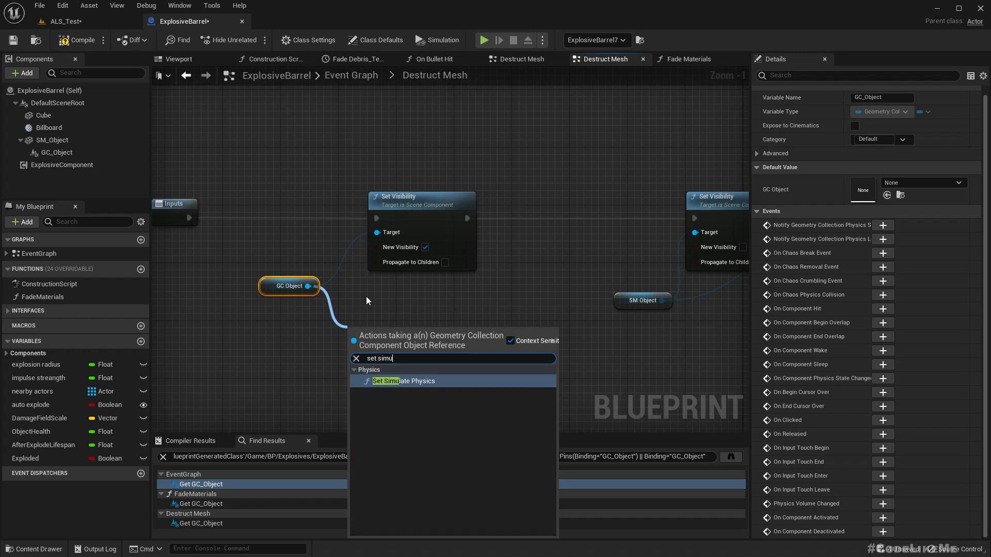
# - Compile the blueprint after wiring Set Simulate Physics on the GC Object
pyautogui.click(280, 21)
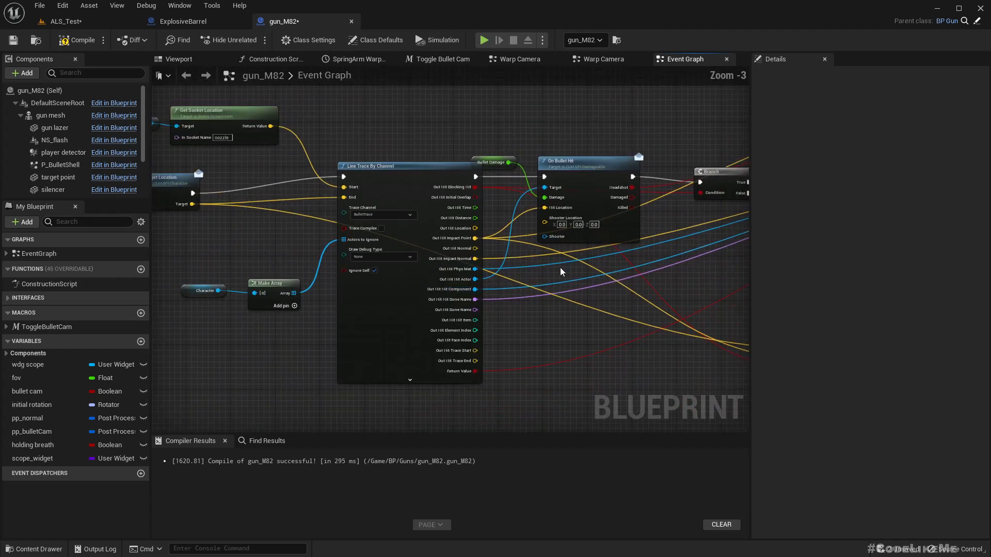
# - Place the character variable as a Get node beside On Bullet Hit and compile gun_M82
pyautogui.click(517, 285)
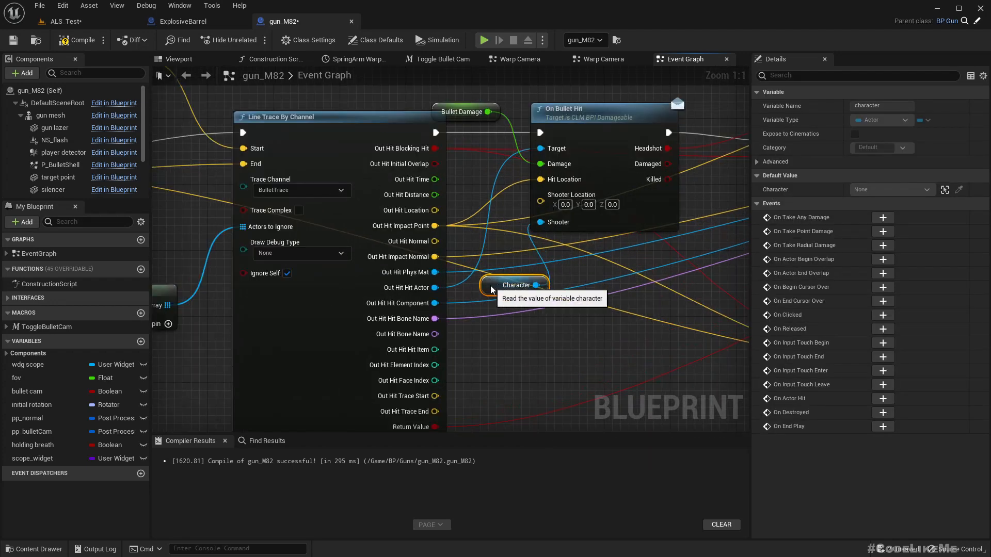
pyautogui.click(483, 41)
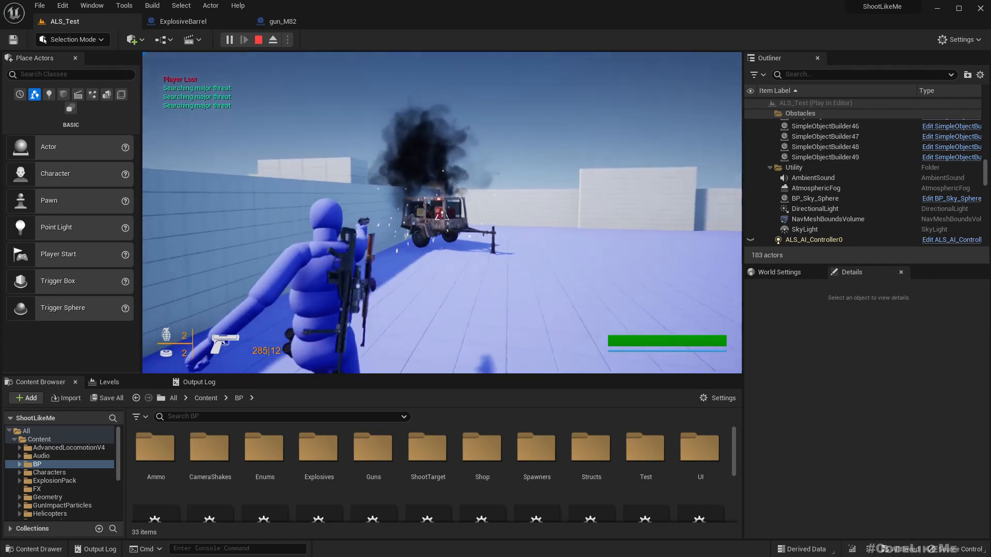
# - Leave the play-test and switch to the browser showing the Patreon UE5 Open World posts
pyautogui.press('alt+tab')
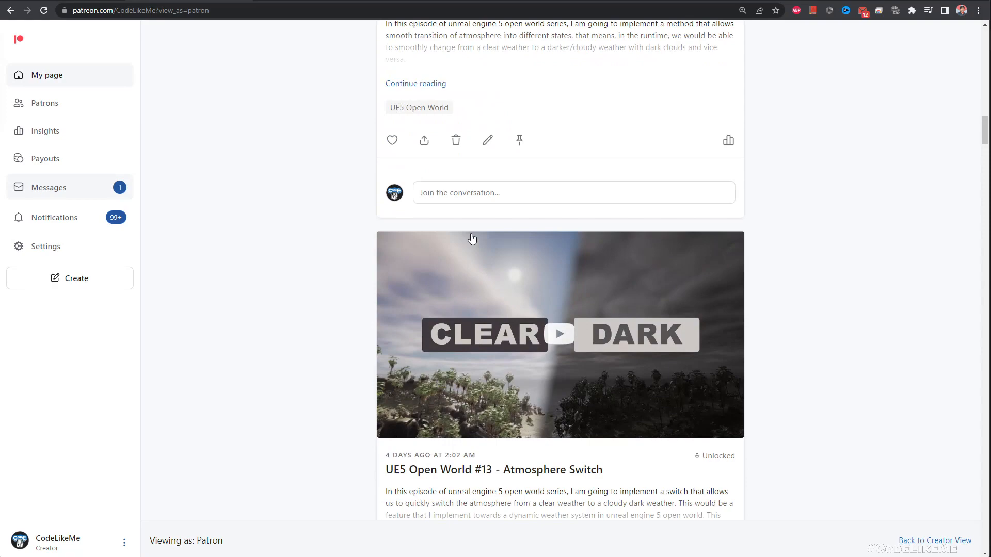